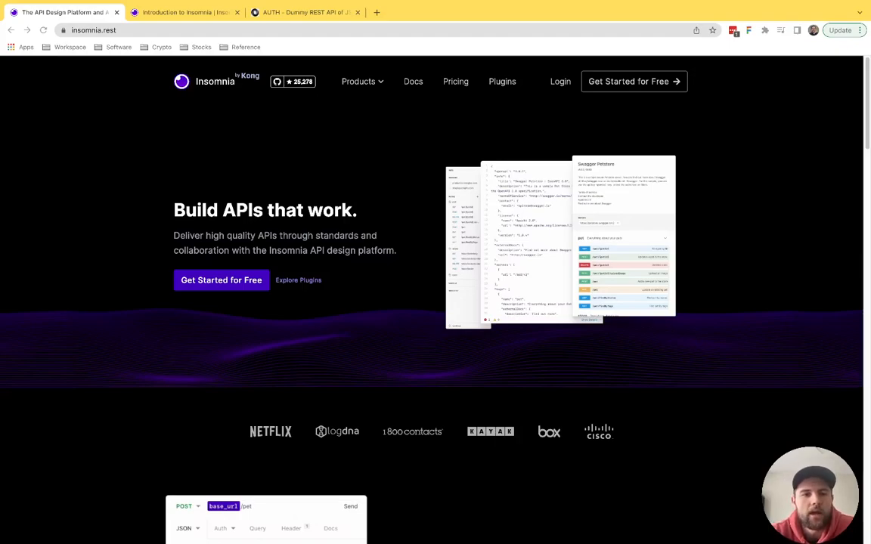
# Scroll through the Insomnia view to reach the Sample collection and its authentication request.
pyautogui.scroll(-3)
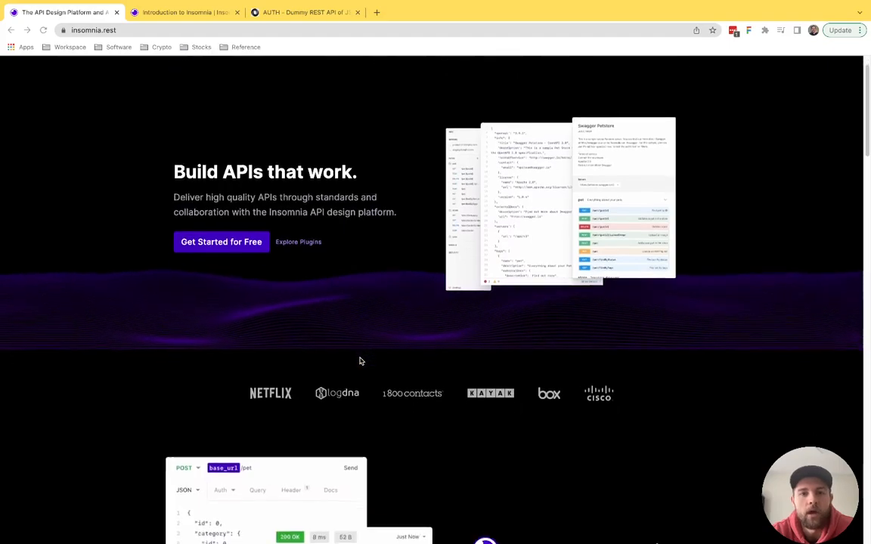
pyautogui.scroll(-3)
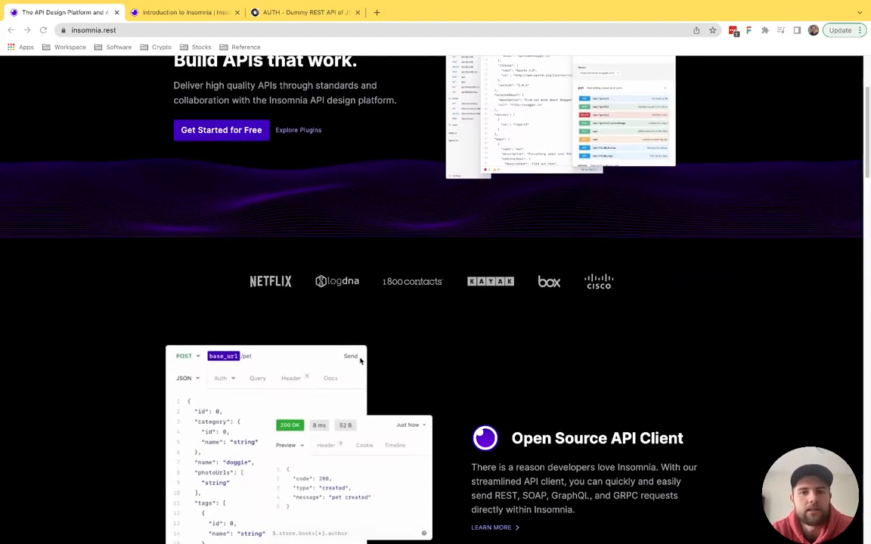
pyautogui.scroll(-3)
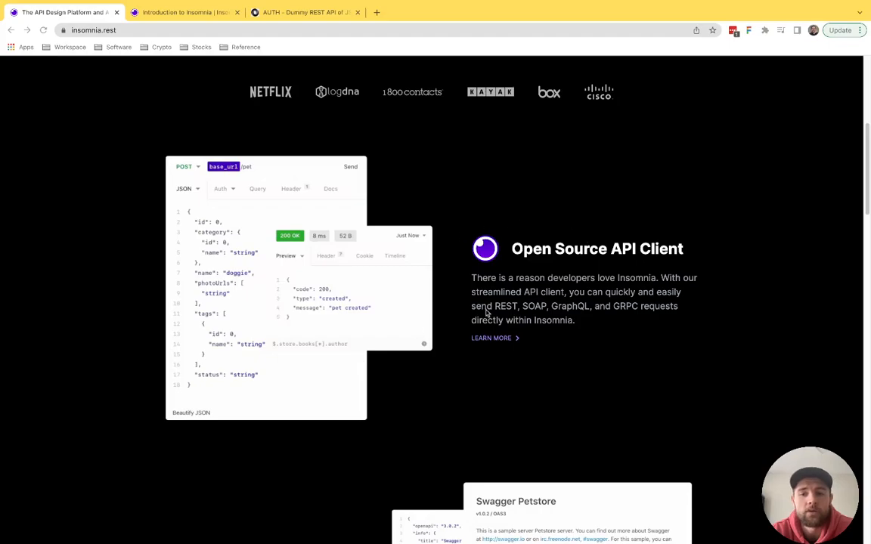
pyautogui.moveTo(367, 427)
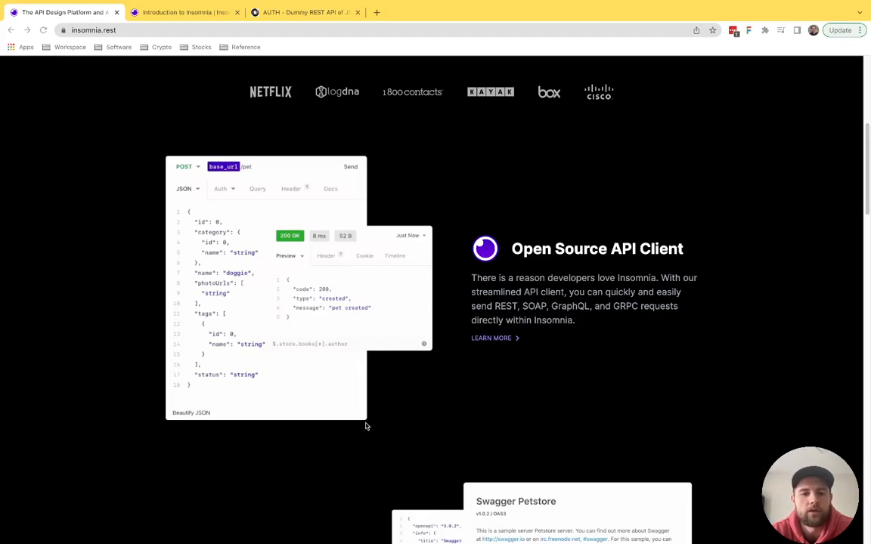
pyautogui.scroll(-3)
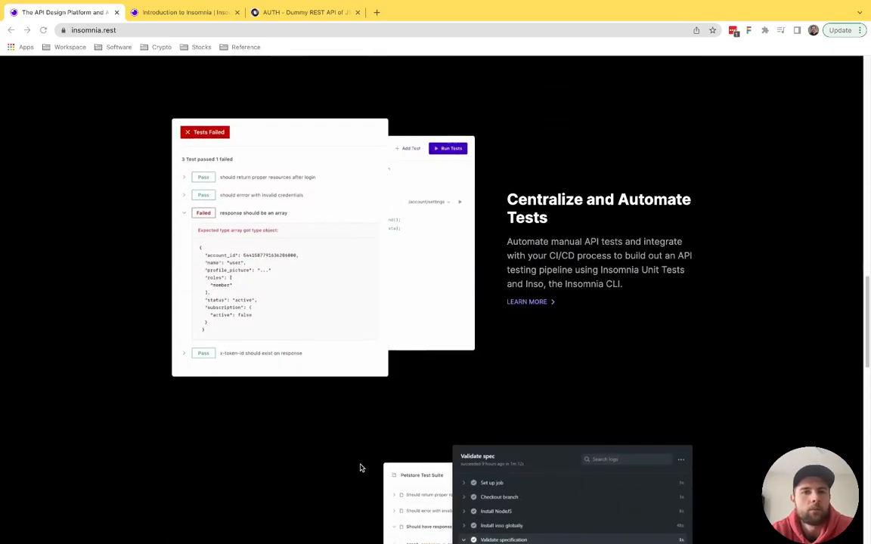
pyautogui.scroll(-3)
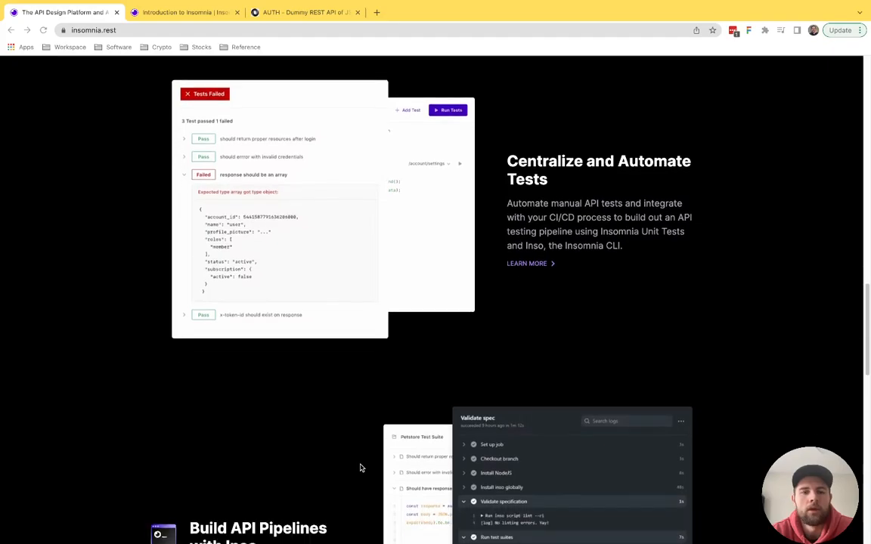
pyautogui.scroll(-3)
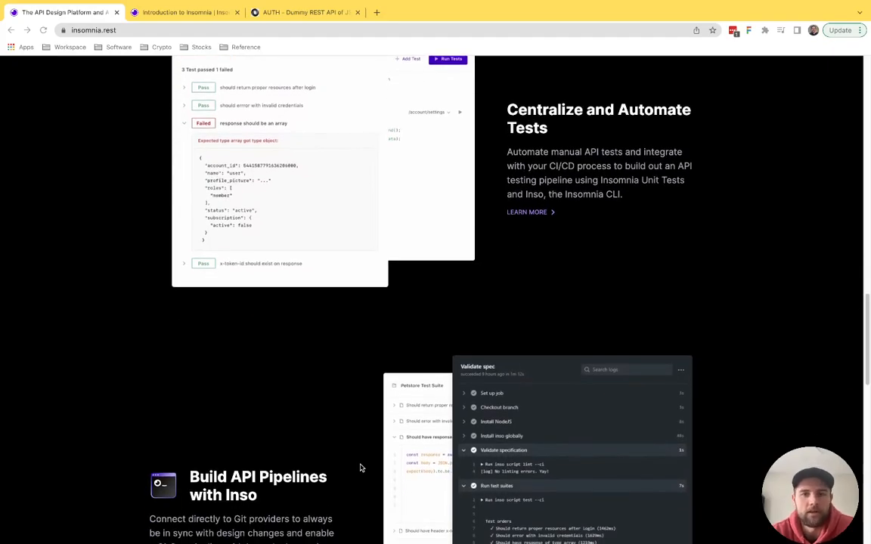
pyautogui.scroll(-3)
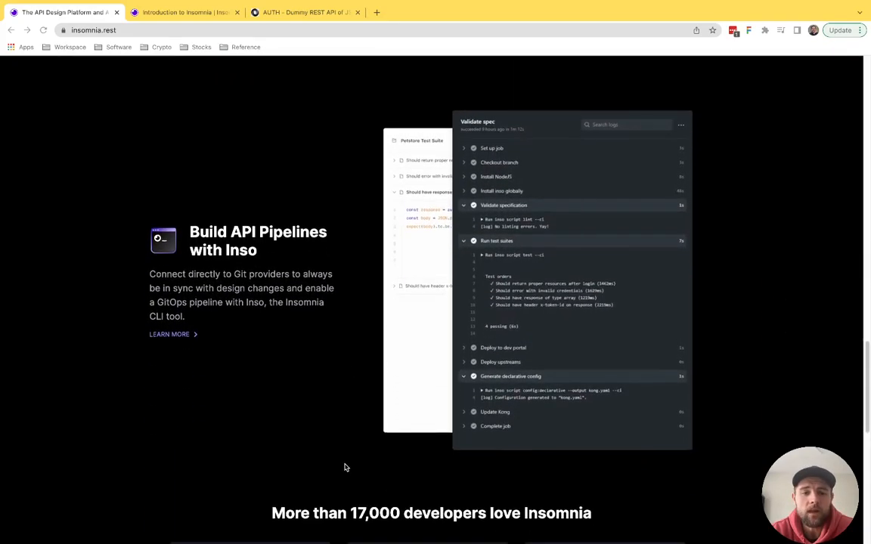
pyautogui.scroll(-3)
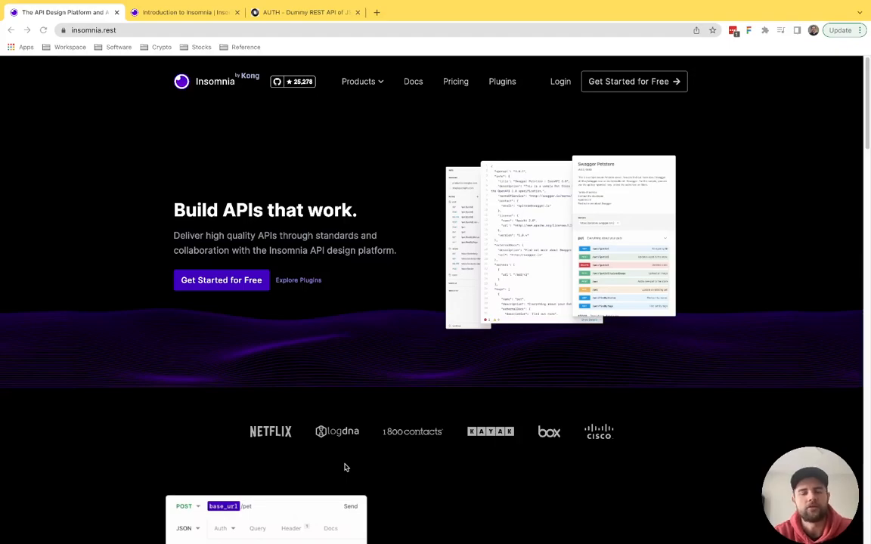
pyautogui.moveTo(370, 345)
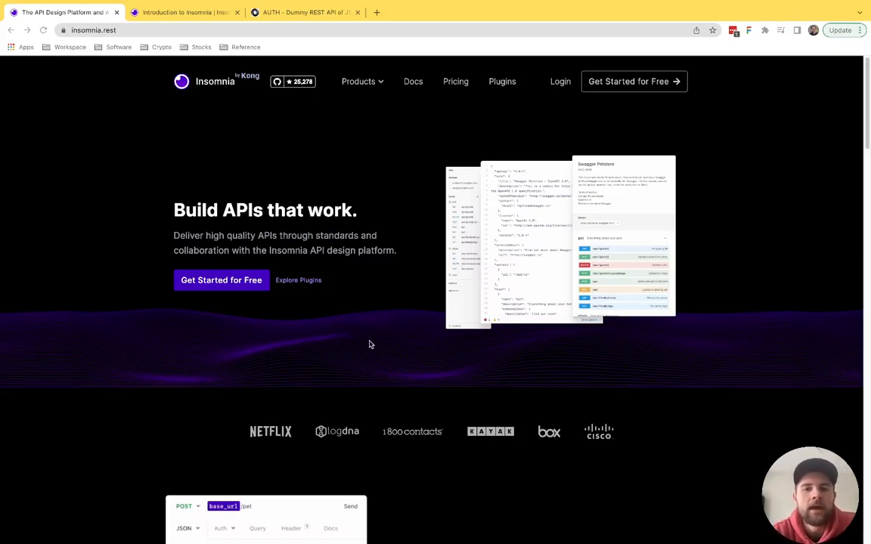
pyautogui.moveTo(295, 250)
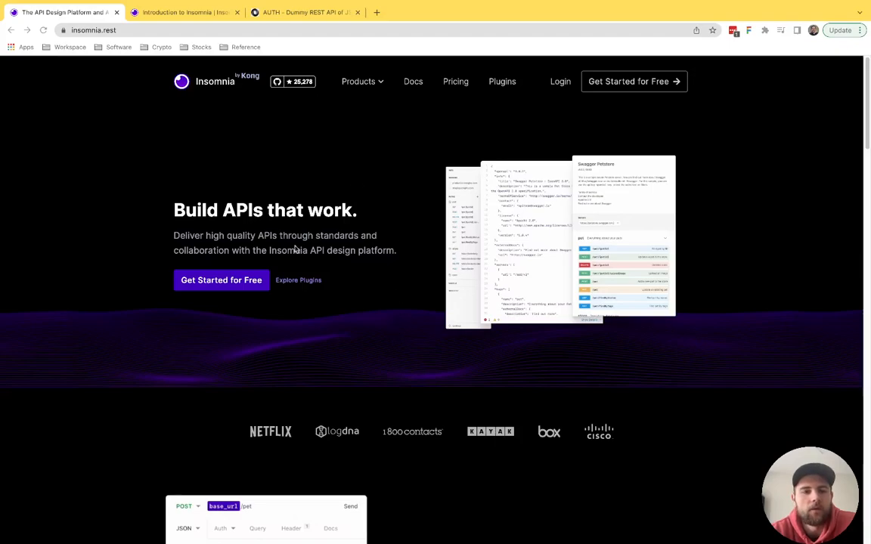
pyautogui.moveTo(339, 406)
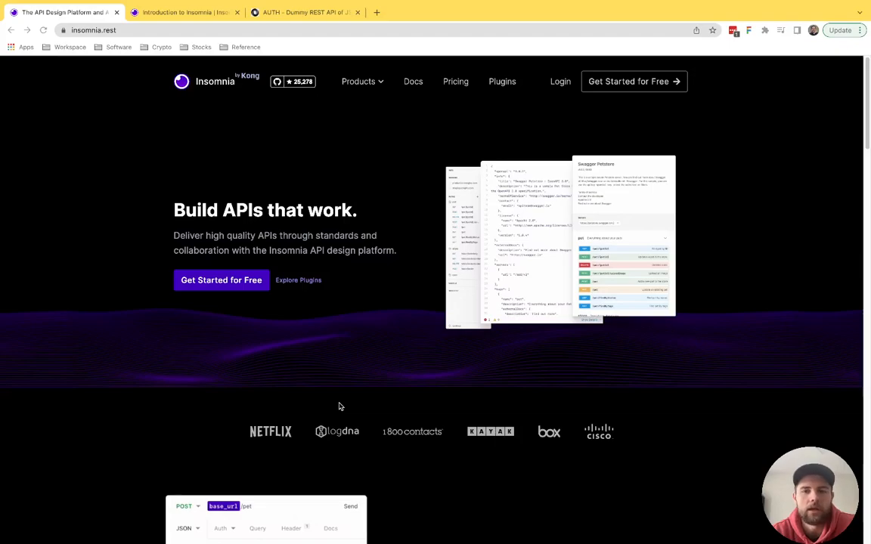
pyautogui.moveTo(338, 340)
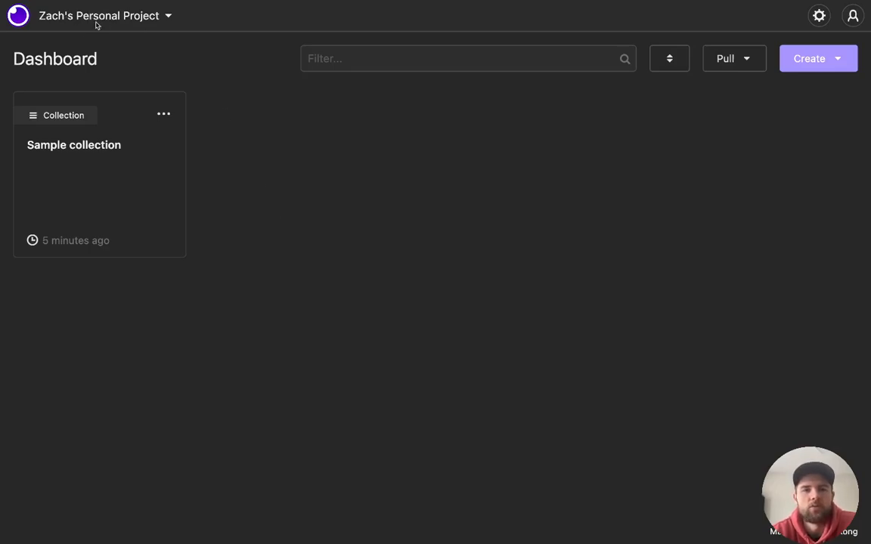
pyautogui.moveTo(229, 245)
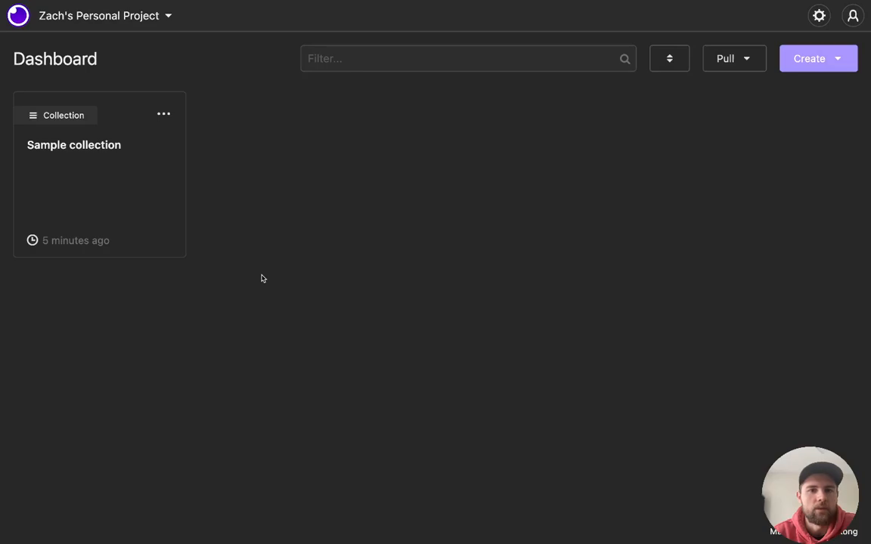
pyautogui.moveTo(307, 186)
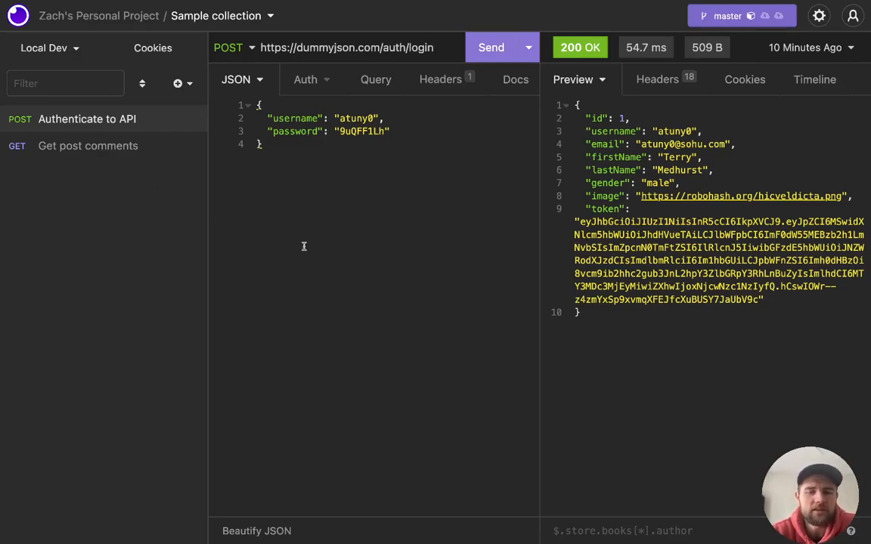
pyautogui.moveTo(320, 225)
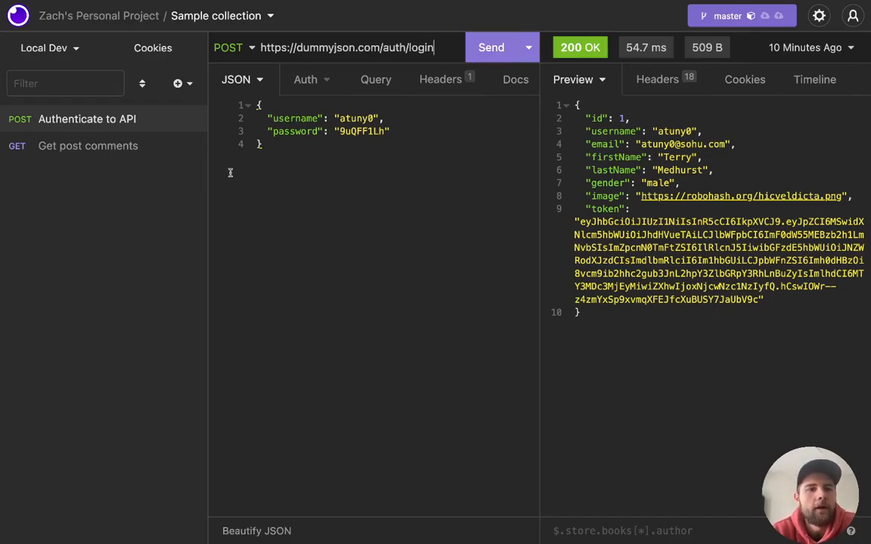
pyautogui.moveTo(361, 262)
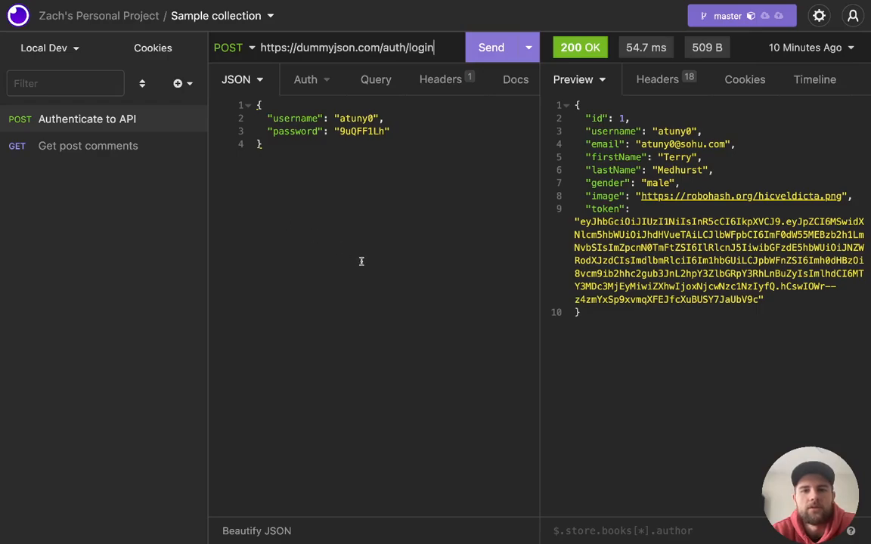
pyautogui.moveTo(328, 264)
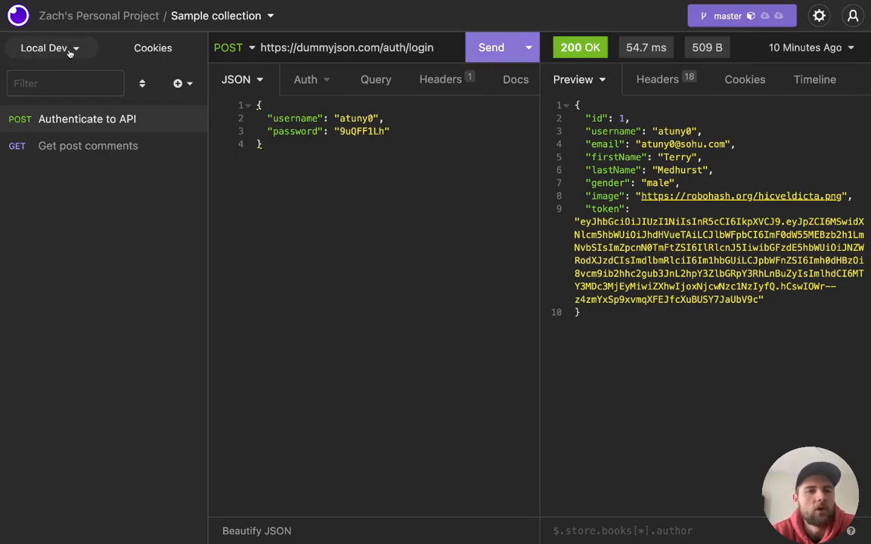
pyautogui.click(47, 48)
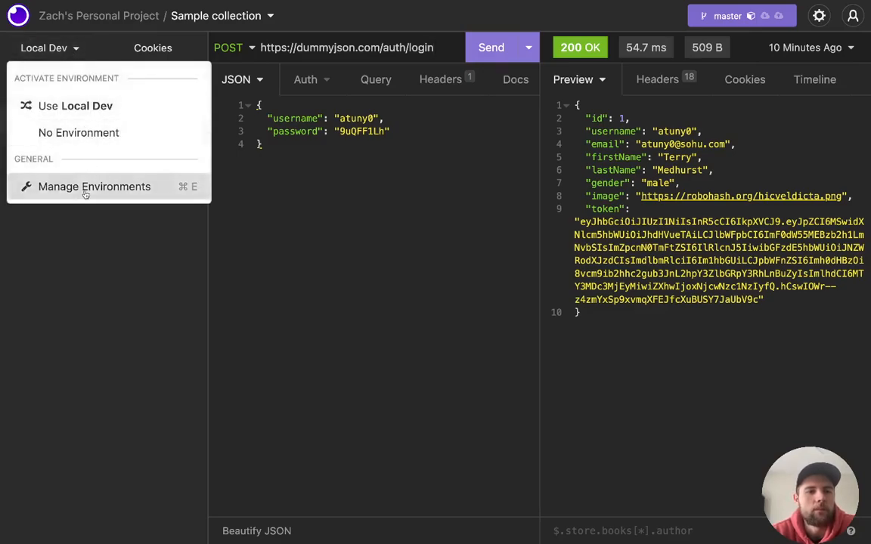
pyautogui.click(93, 186)
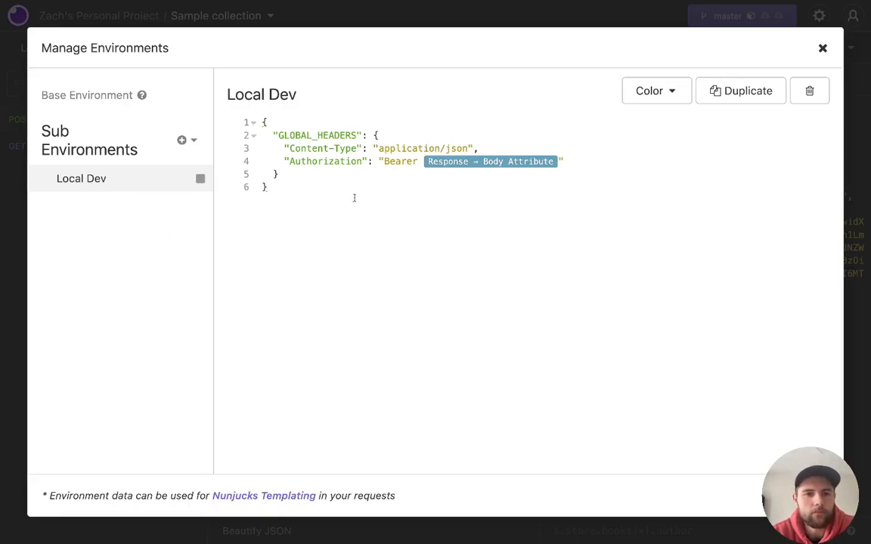
pyautogui.moveTo(171, 220)
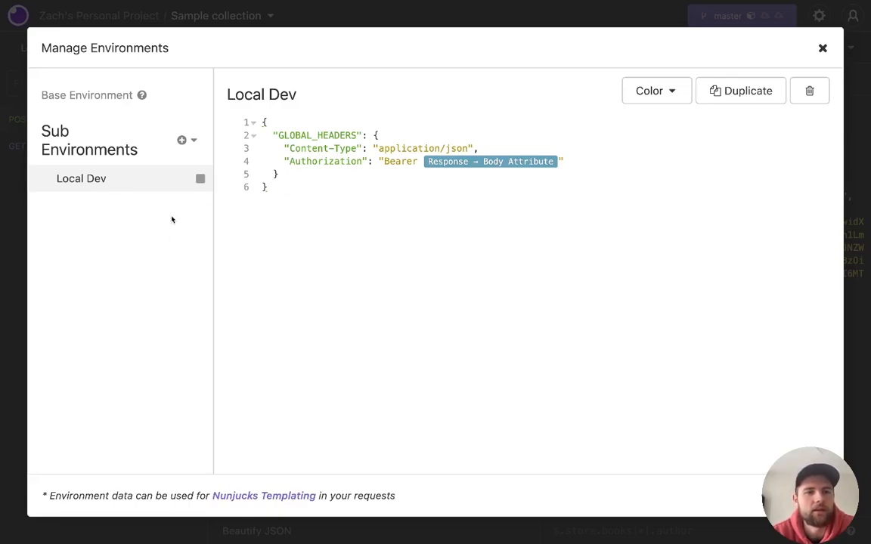
pyautogui.click(87, 95)
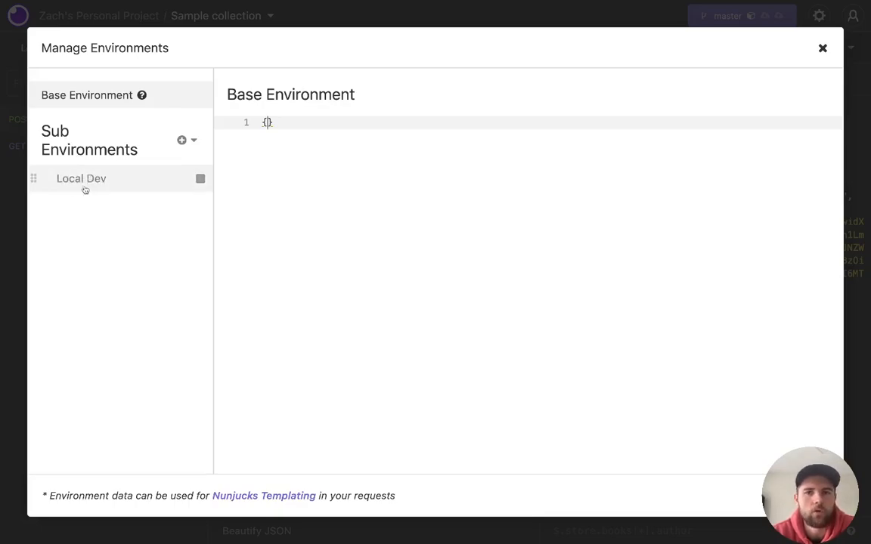
pyautogui.moveTo(127, 276)
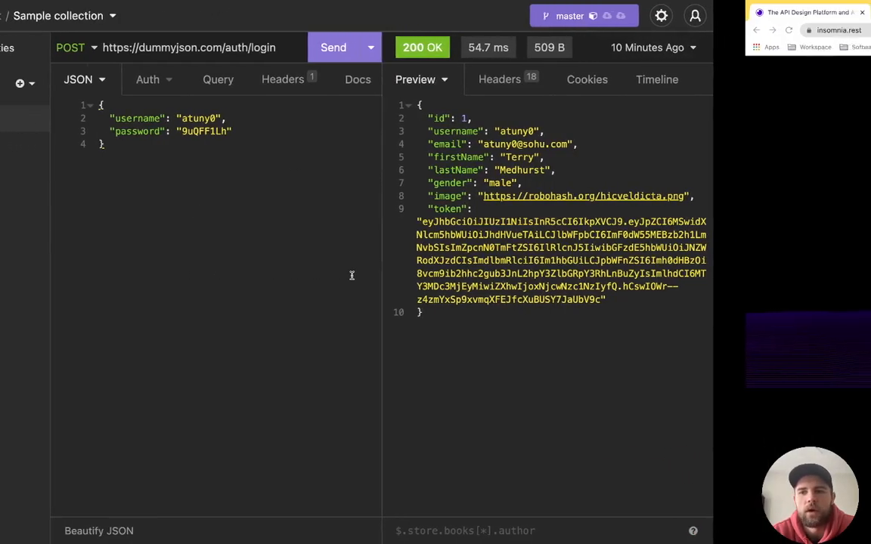
# Switch to the dummyJSON Auth docs tab and scroll to the 'Login user and get token' example.
pyautogui.click(305, 12)
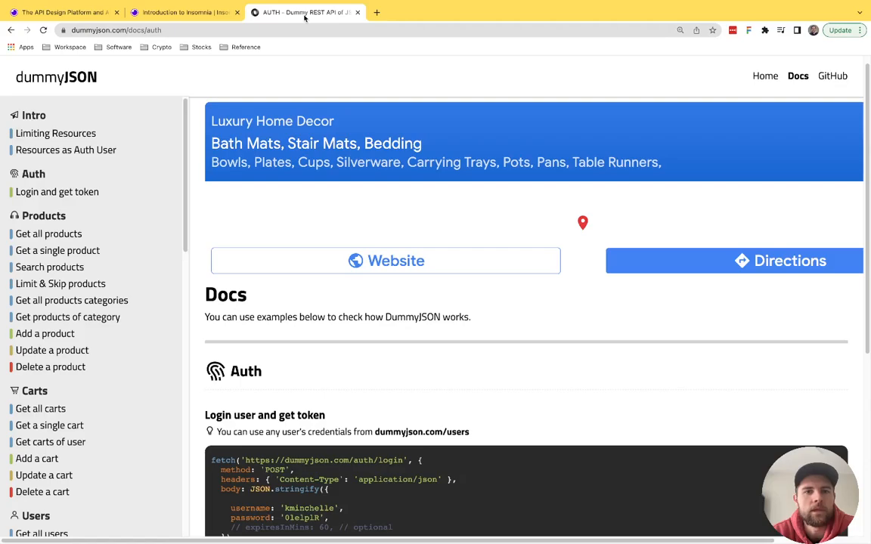
pyautogui.moveTo(137, 140)
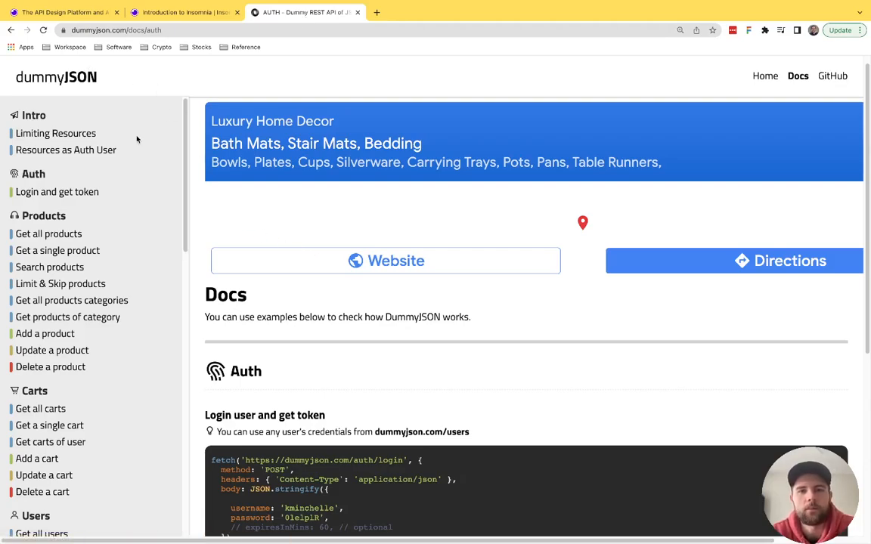
pyautogui.moveTo(271, 319)
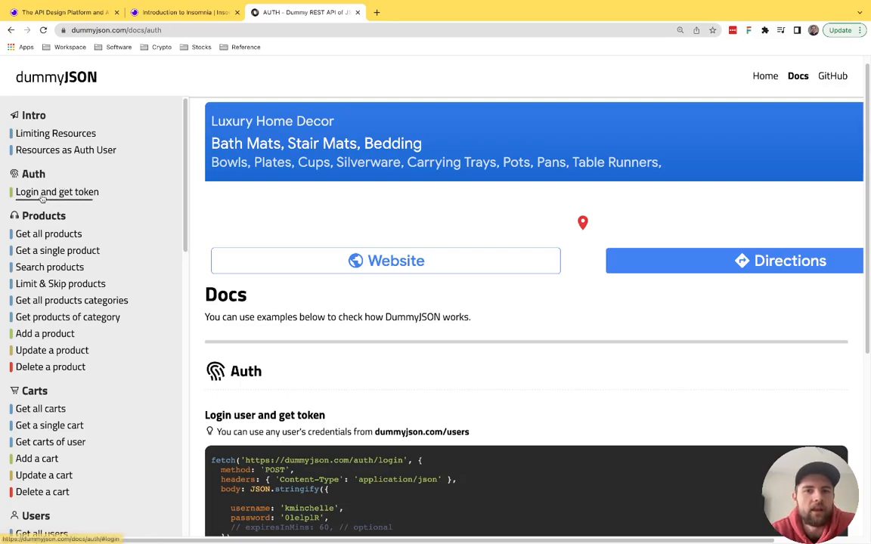
pyautogui.moveTo(57, 251)
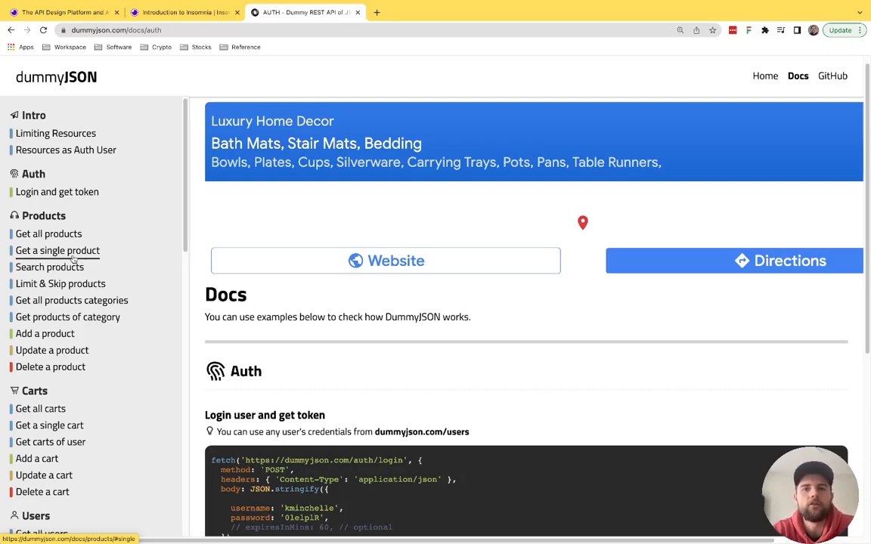
pyautogui.moveTo(151, 226)
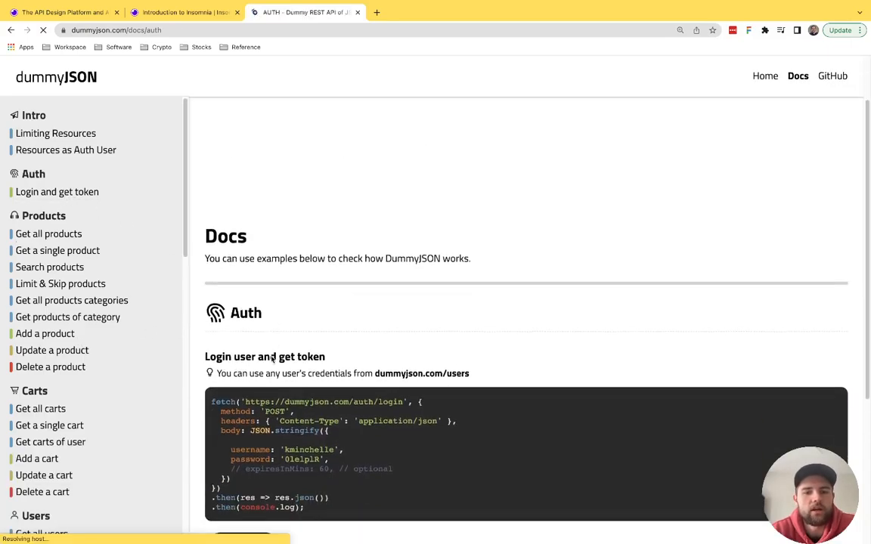
pyautogui.scroll(-3)
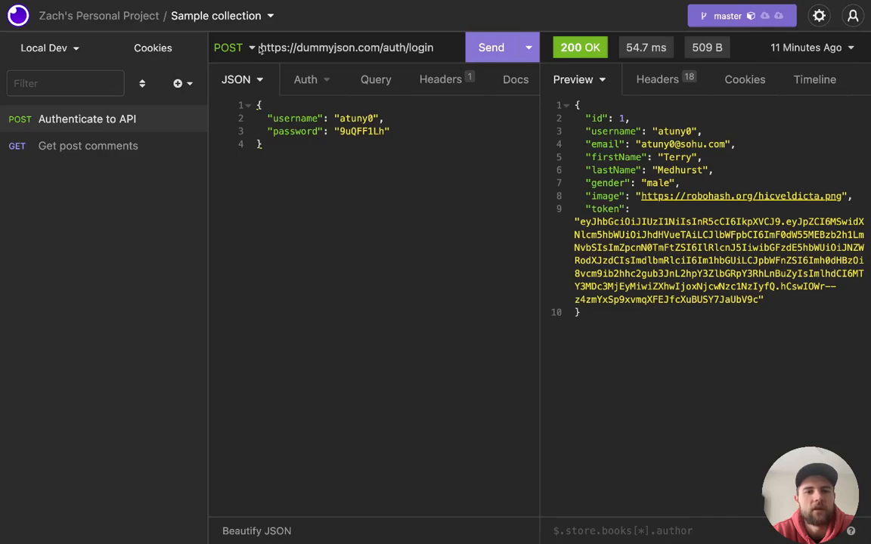
pyautogui.doubleClick(320, 47)
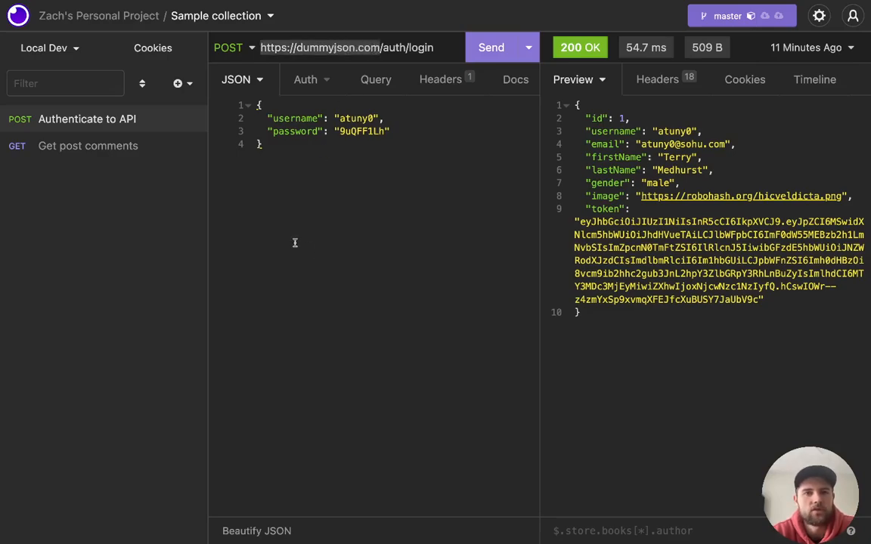
pyautogui.click(44, 48)
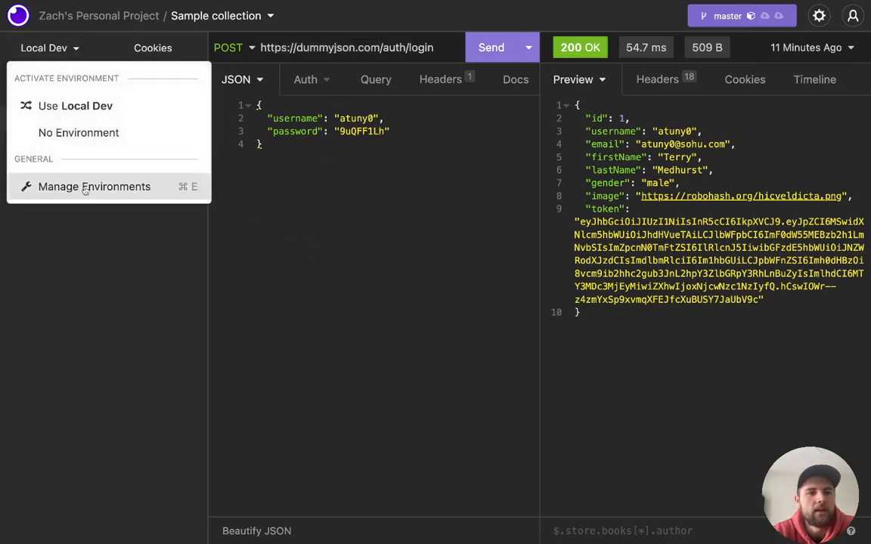
pyautogui.click(93, 186)
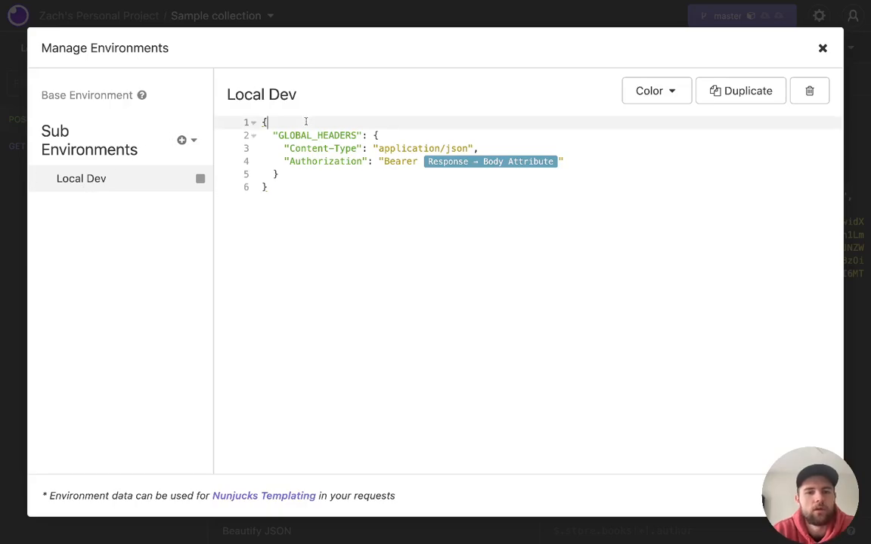
pyautogui.write('""')
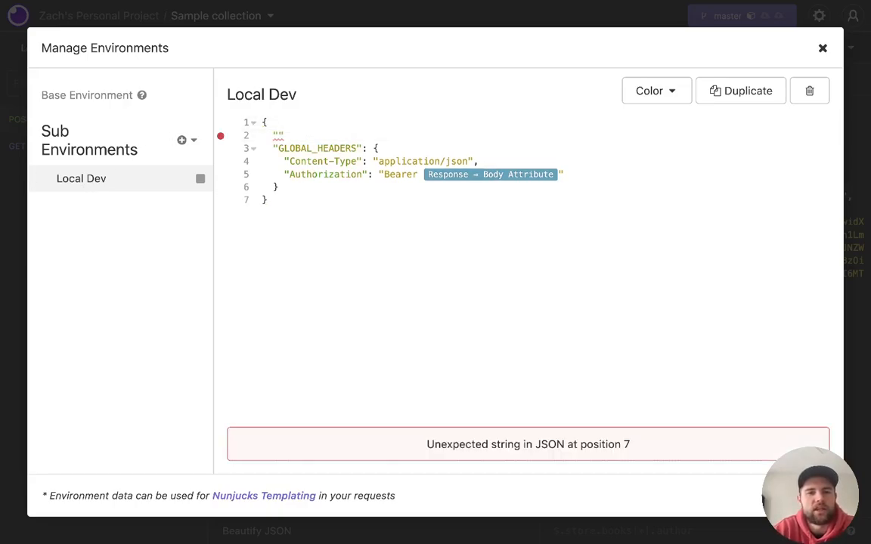
pyautogui.write('base_url')
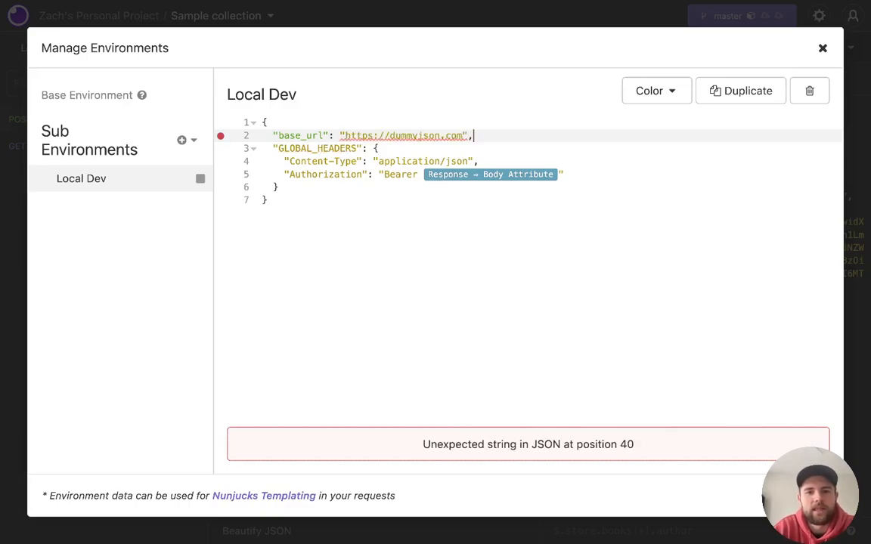
pyautogui.click(822, 48)
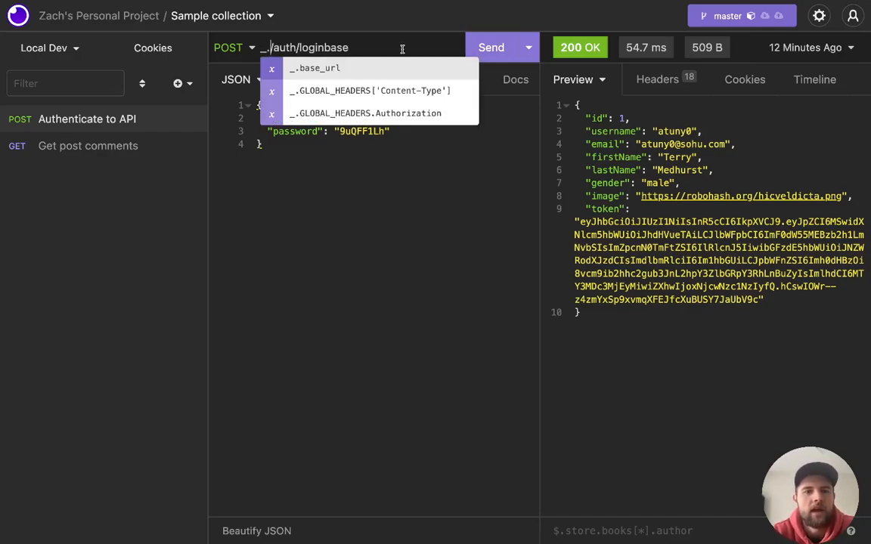
# Replace the login URL host with the _.base_url tag before /auth/login.
pyautogui.click(320, 68)
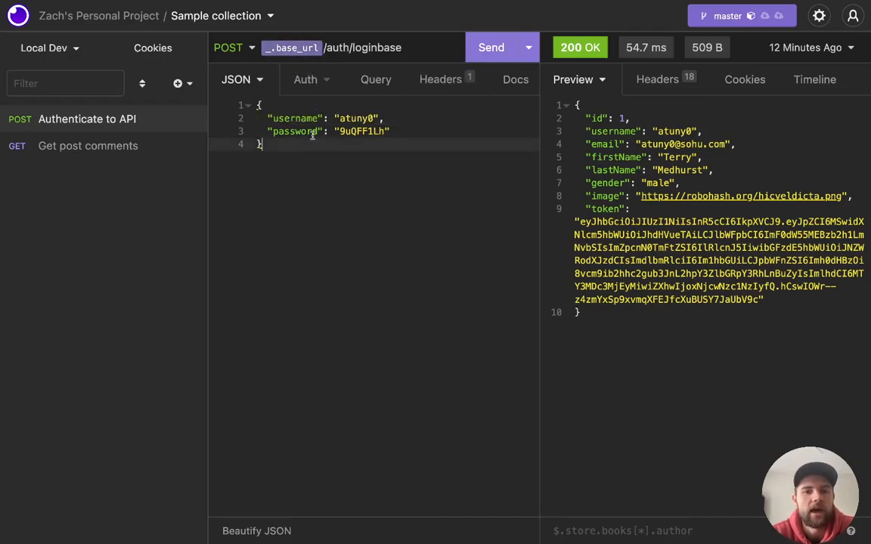
pyautogui.click(291, 48)
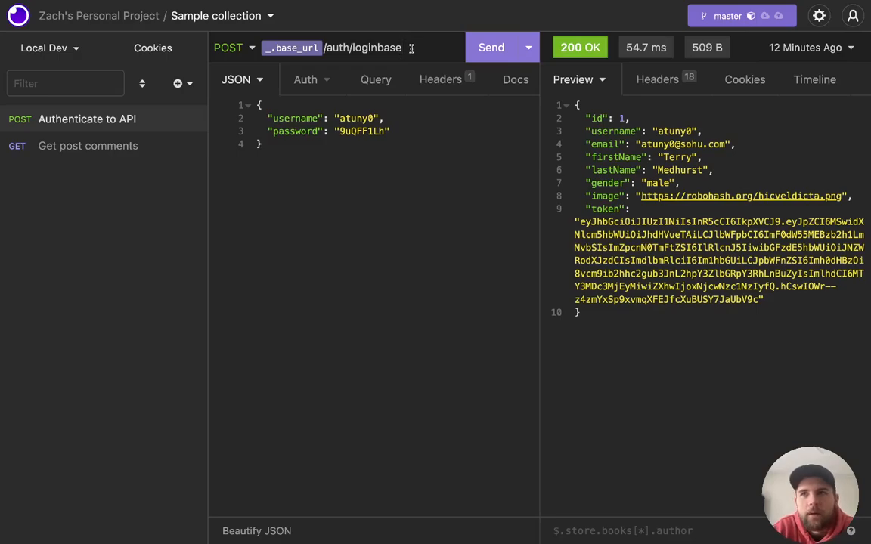
pyautogui.press('Backspace')
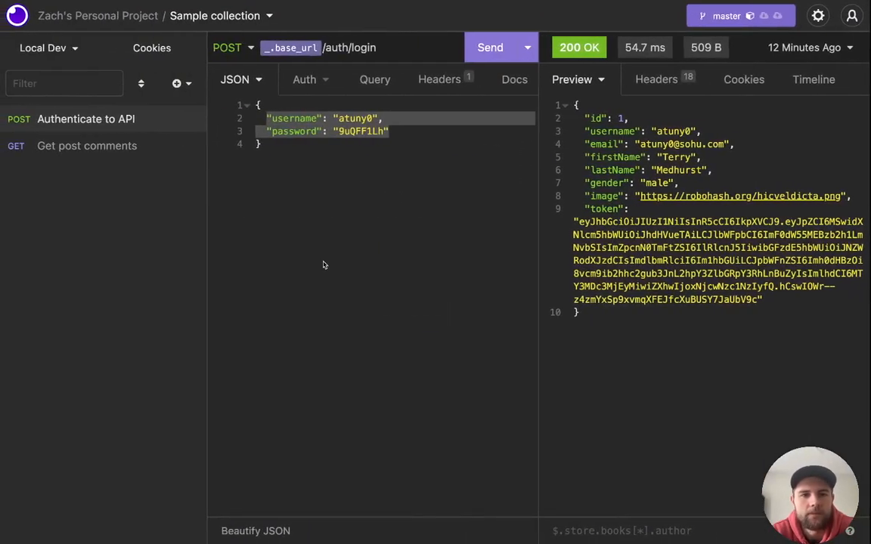
# Resend Authenticate to API, select the fresh token, and open the products GET request.
pyautogui.click(491, 46)
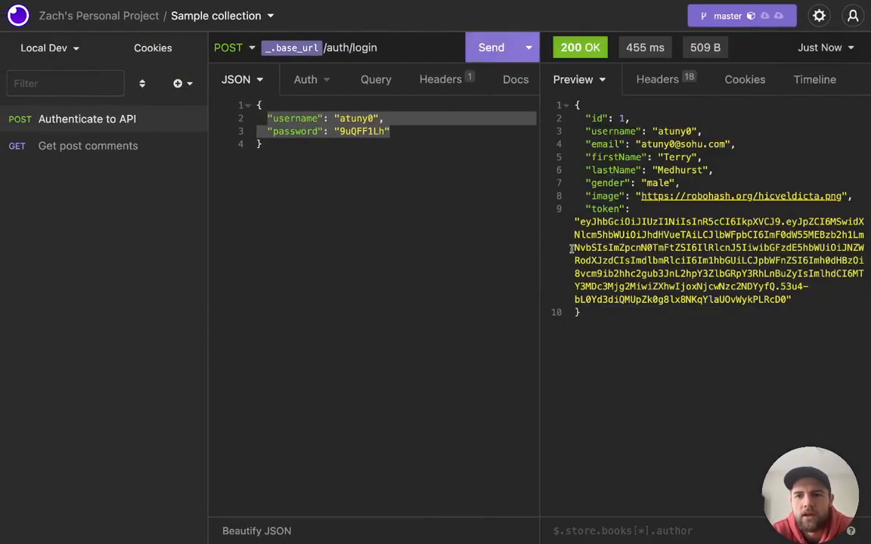
pyautogui.doubleClick(718, 260)
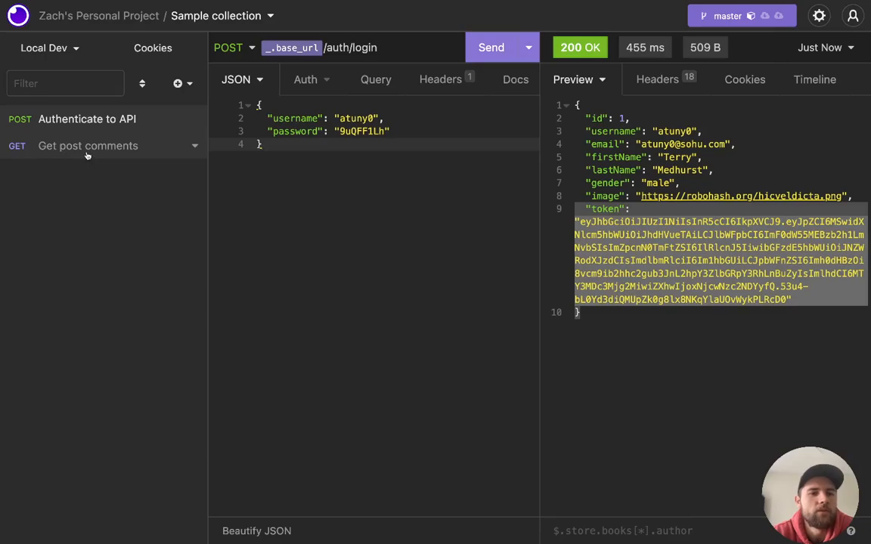
pyautogui.click(87, 146)
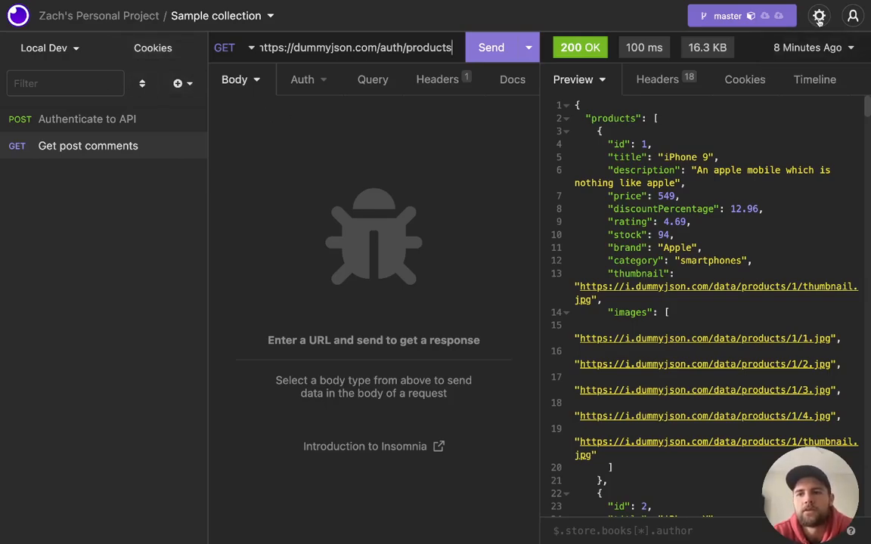
pyautogui.moveTo(819, 16)
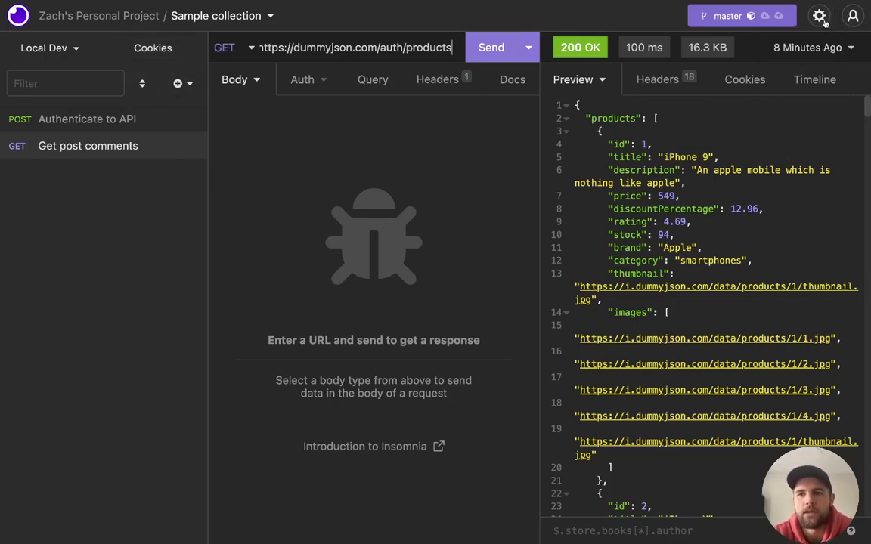
# Verify insomnia-plugin-global-headers is installed and enabled under Preferences → Plugins, then close Preferences.
pyautogui.click(819, 16)
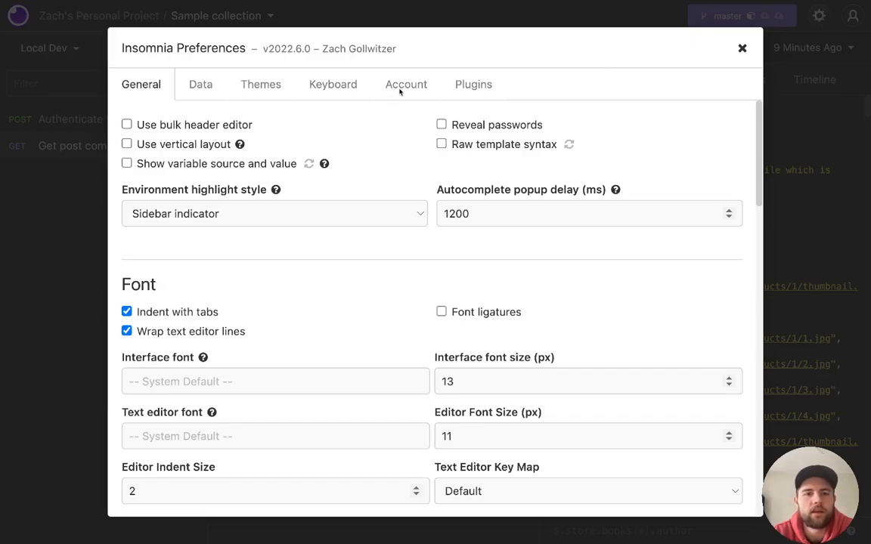
pyautogui.click(473, 84)
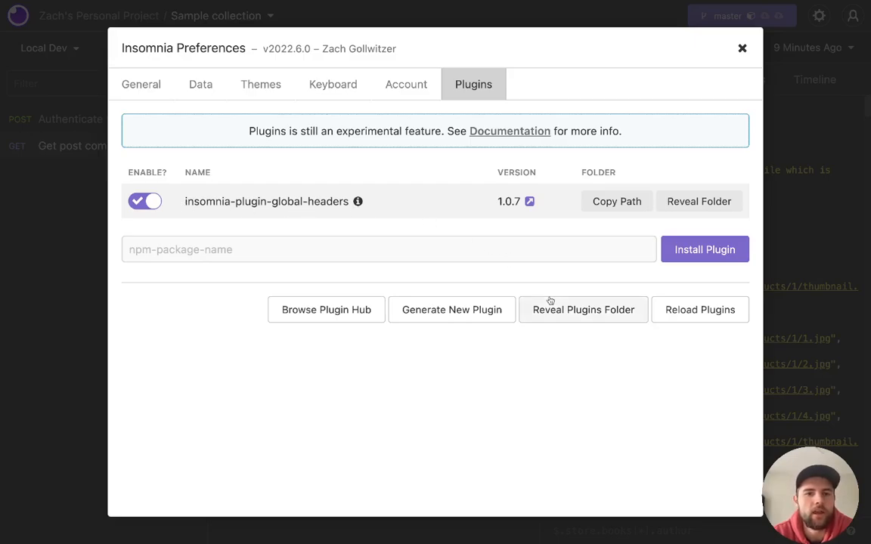
pyautogui.click(742, 47)
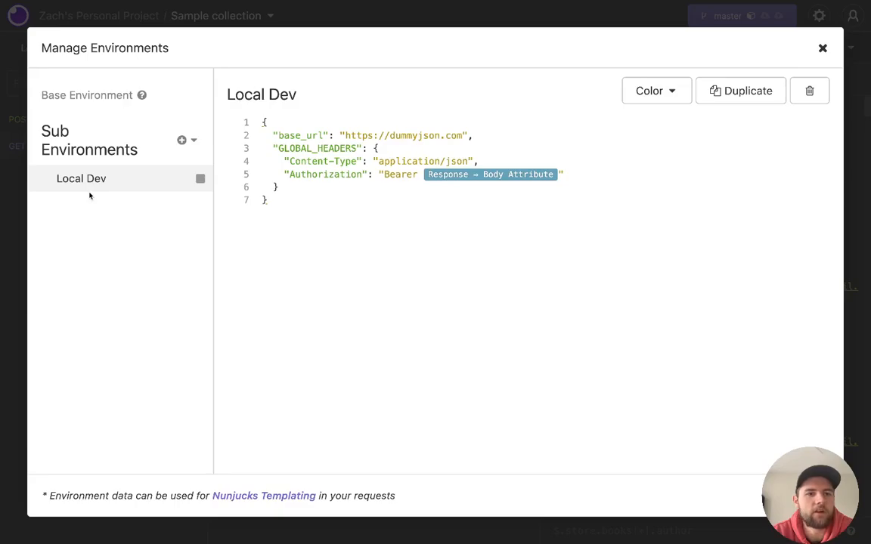
# Open the Edit Tag dialog for the Authorization header's 'Response → Body Attribute' tag.
pyautogui.doubleClick(316, 148)
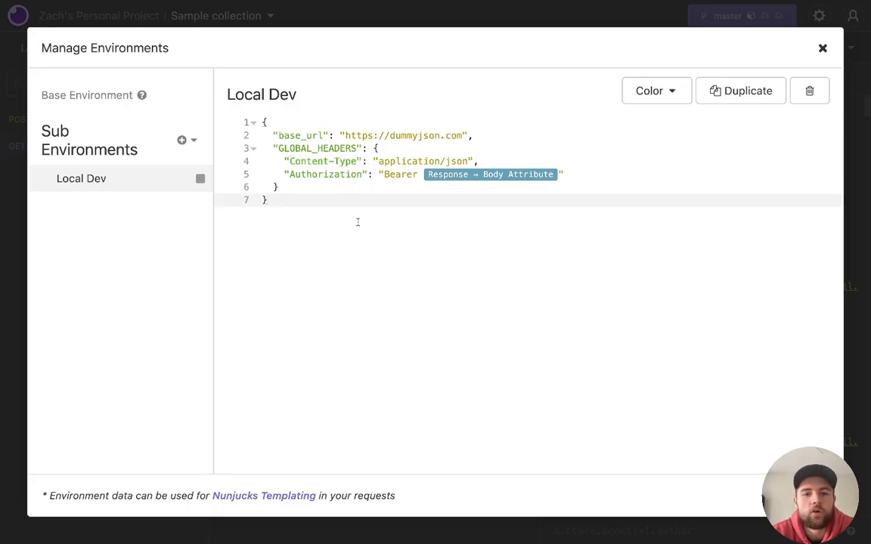
pyautogui.doubleClick(324, 175)
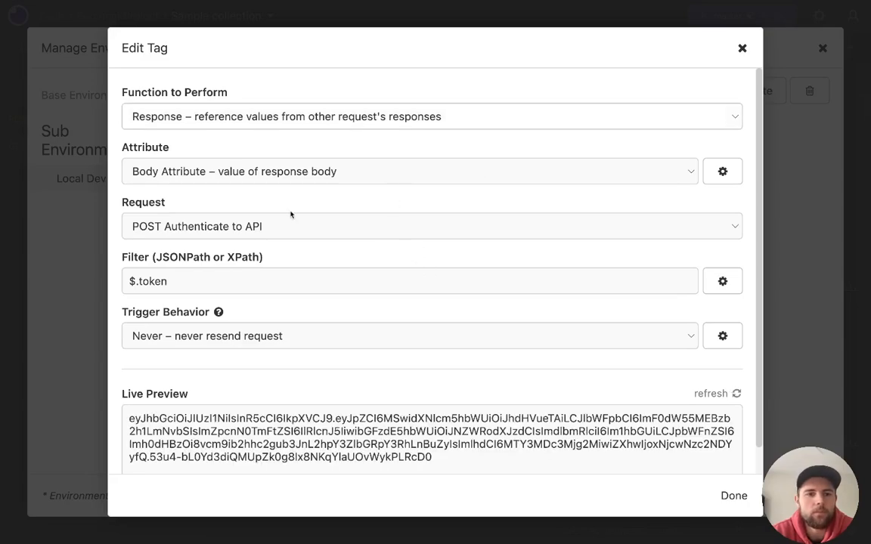
pyautogui.moveTo(205, 161)
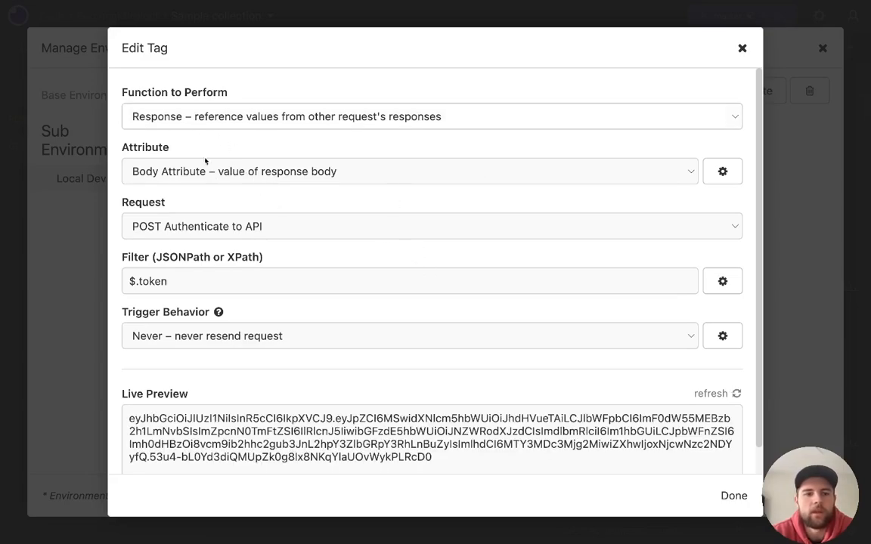
# Keep POST Authenticate to API with $.token and set Trigger Behavior to 'Always – resend request when needed'.
pyautogui.click(409, 171)
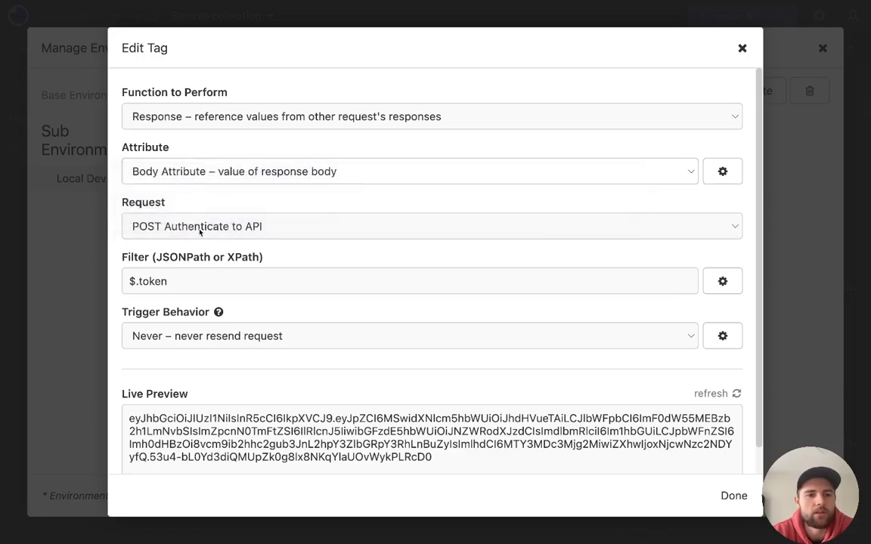
pyautogui.click(432, 226)
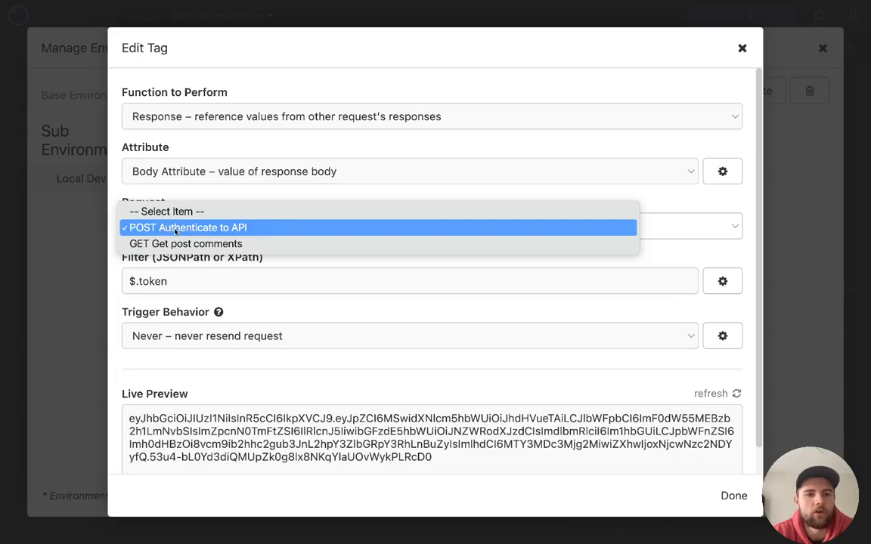
pyautogui.click(185, 227)
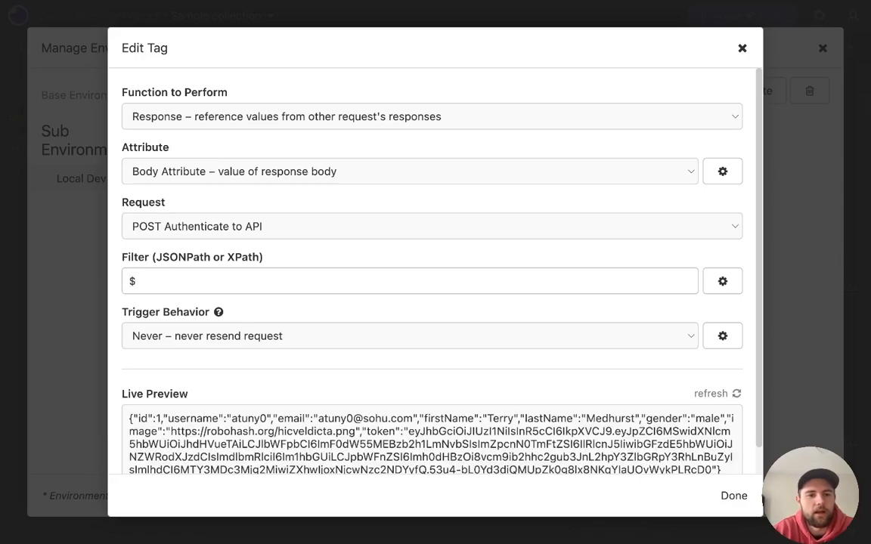
pyautogui.write('.')
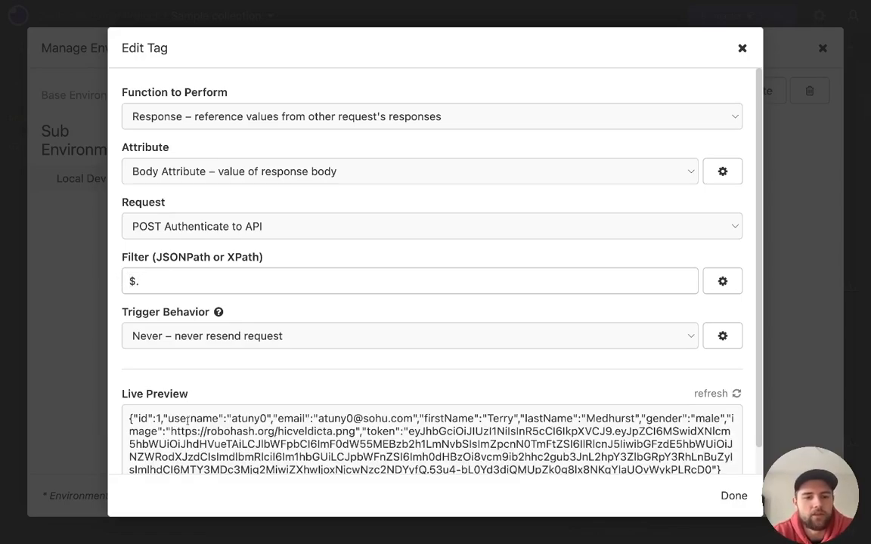
pyautogui.scroll(-3)
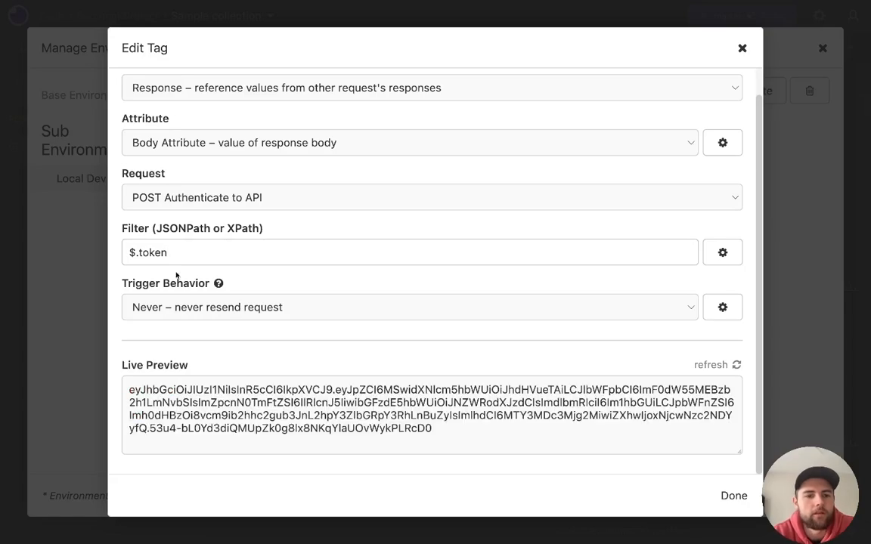
pyautogui.tripleClick(431, 403)
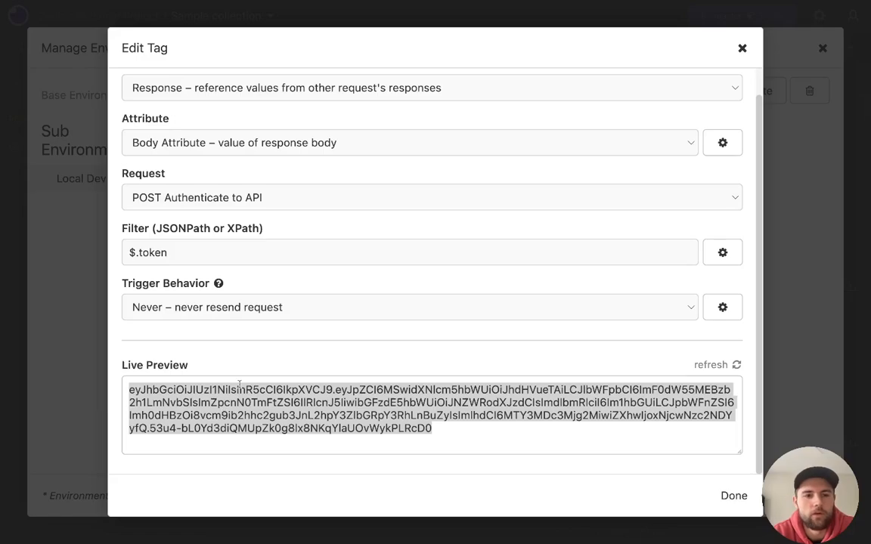
pyautogui.click(410, 307)
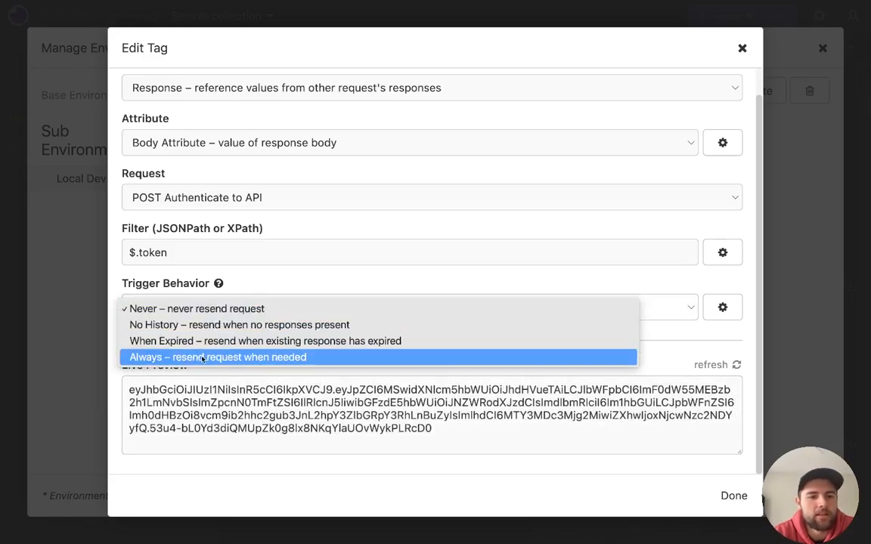
pyautogui.click(217, 357)
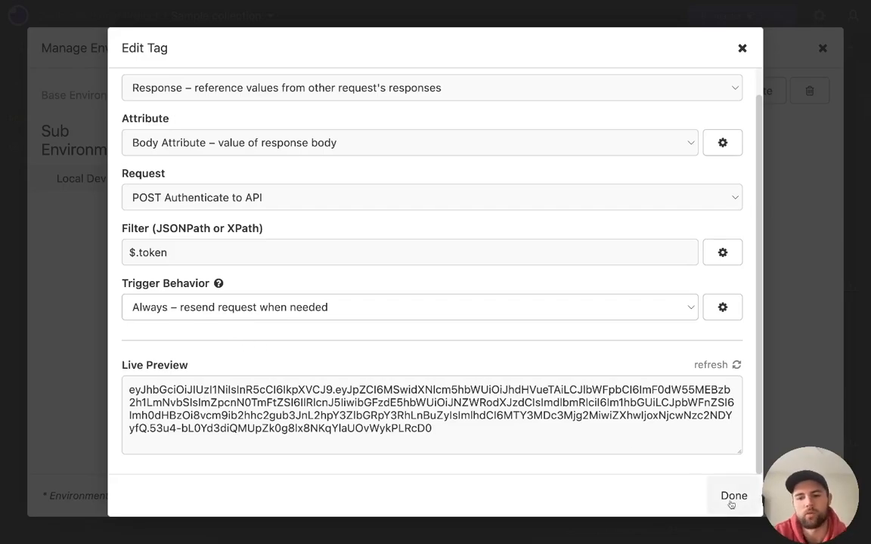
pyautogui.click(733, 496)
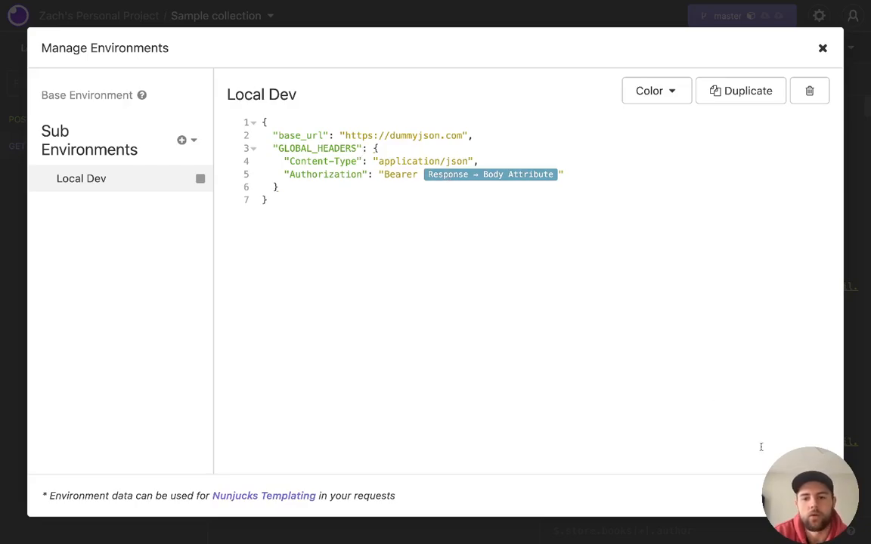
# In the dummyJSON docs, read the 'Resources as Auth User' Authorizing Resources example.
pyautogui.click(823, 48)
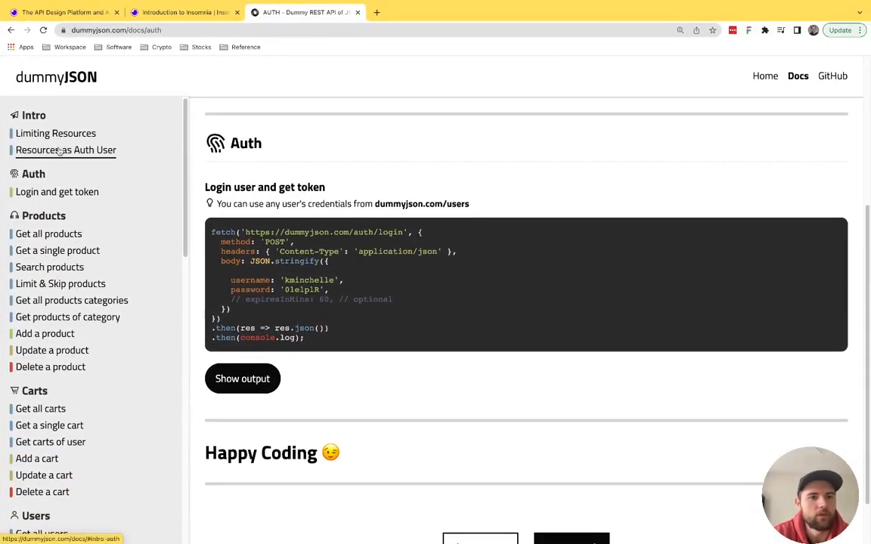
pyautogui.click(34, 115)
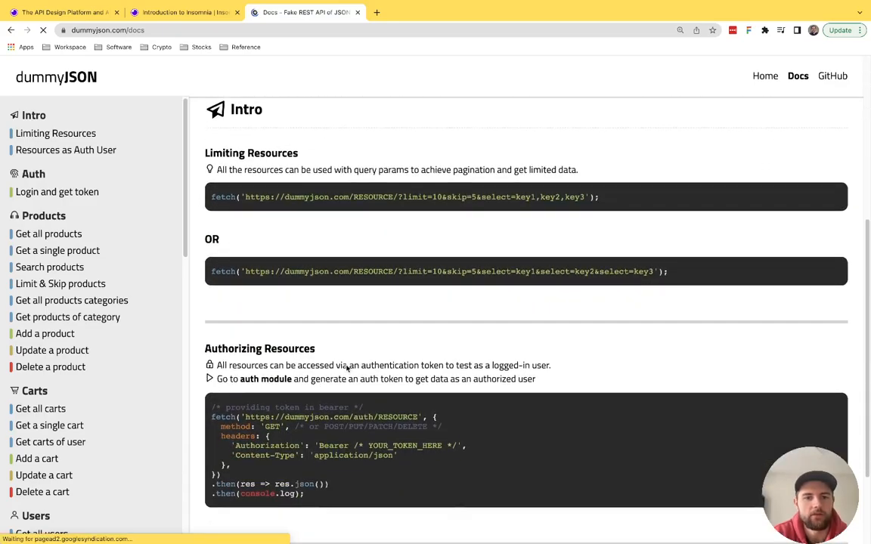
pyautogui.scroll(-3)
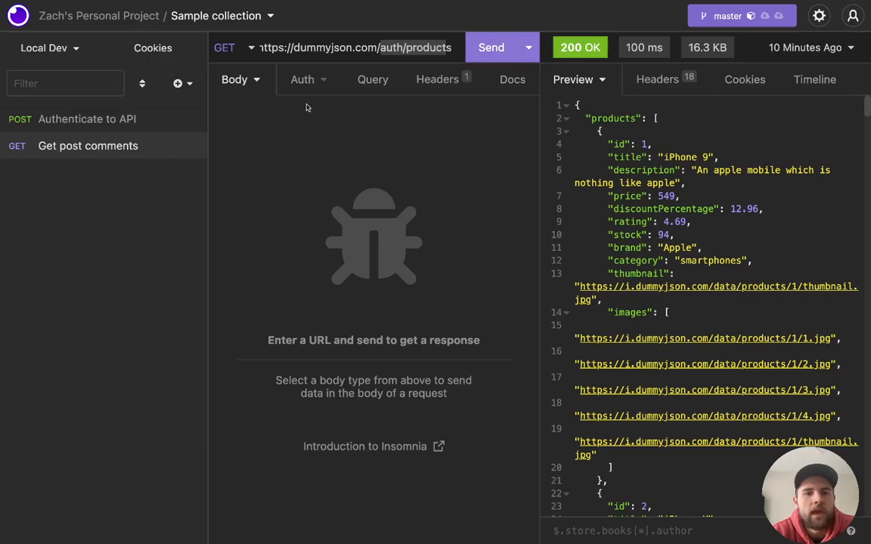
# Send GET /auth/products for 200 OK, review the 18 response headers, then return to Preview.
pyautogui.click(491, 47)
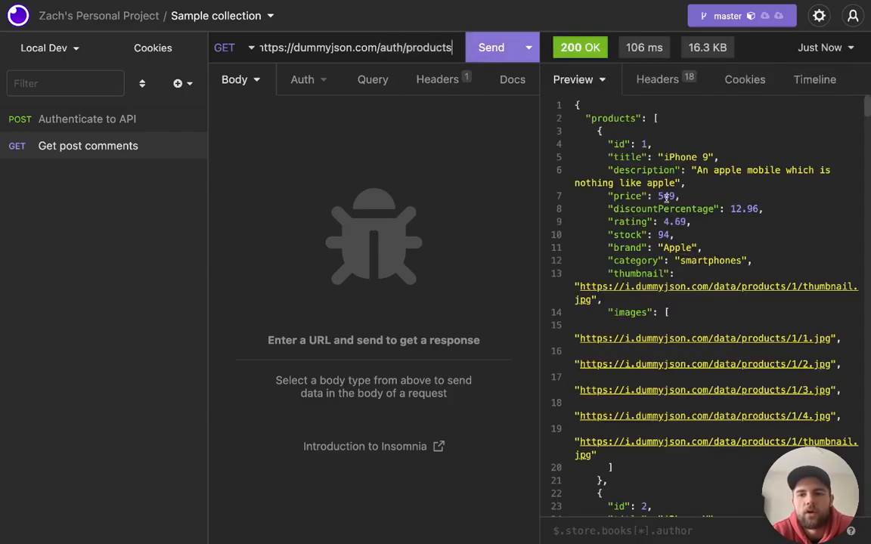
pyautogui.scroll(-3)
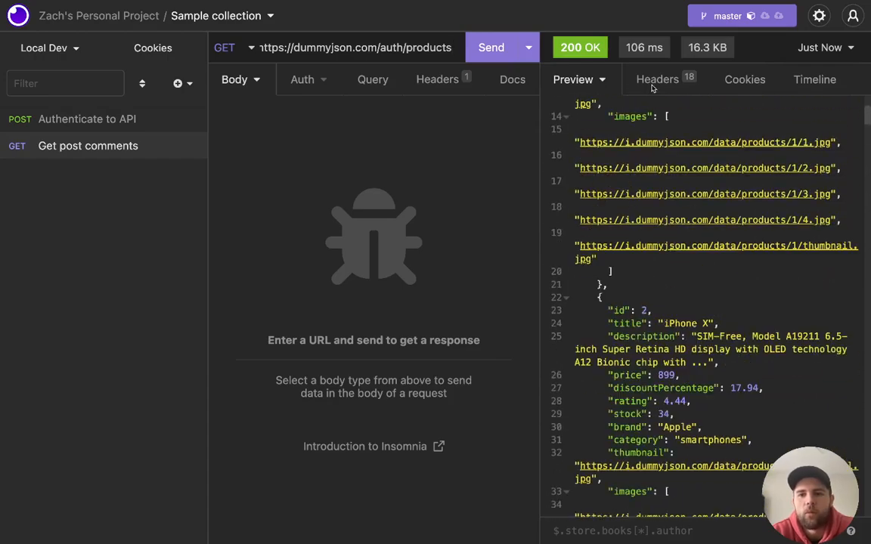
pyautogui.click(656, 80)
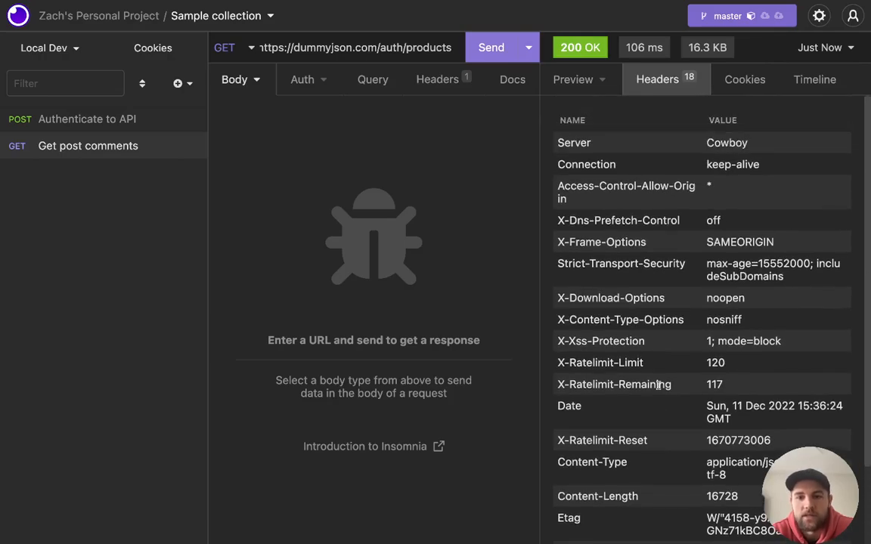
pyautogui.moveTo(595, 77)
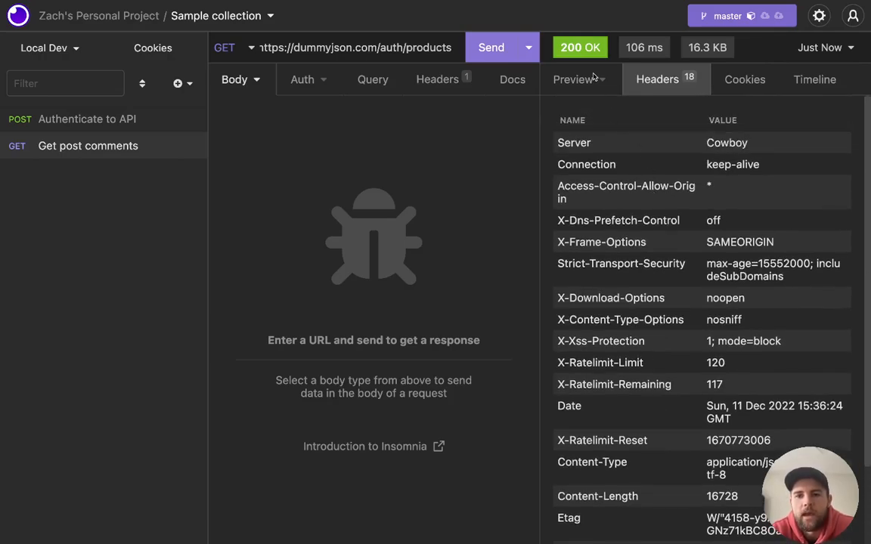
pyautogui.moveTo(570, 85)
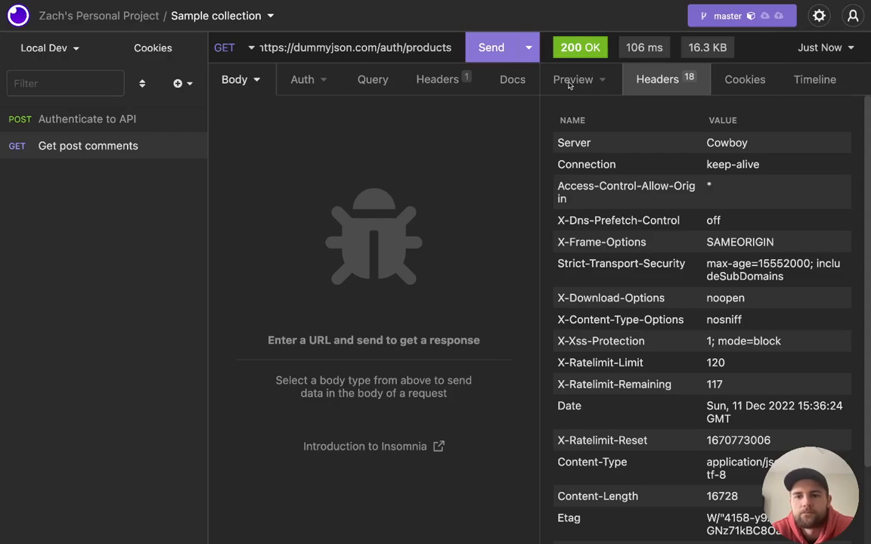
pyautogui.click(573, 80)
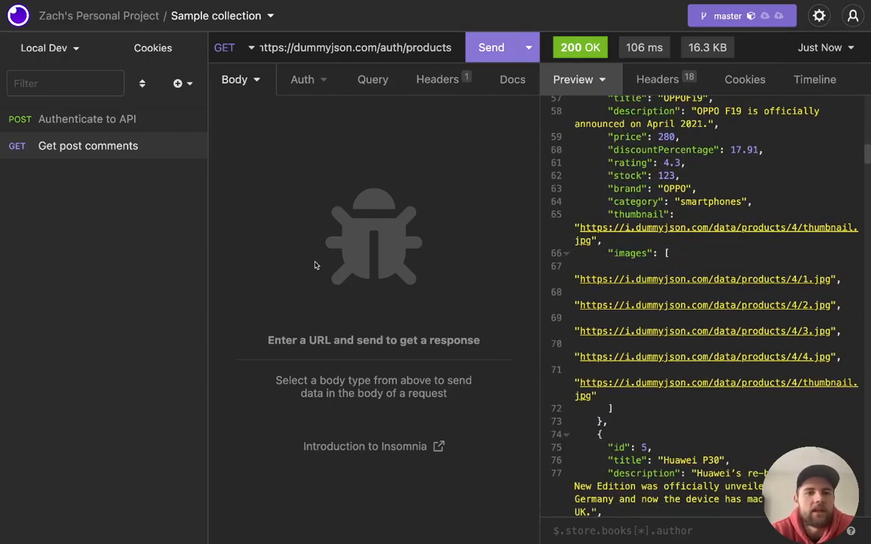
pyautogui.moveTo(328, 181)
pyautogui.write('$.[*].title')
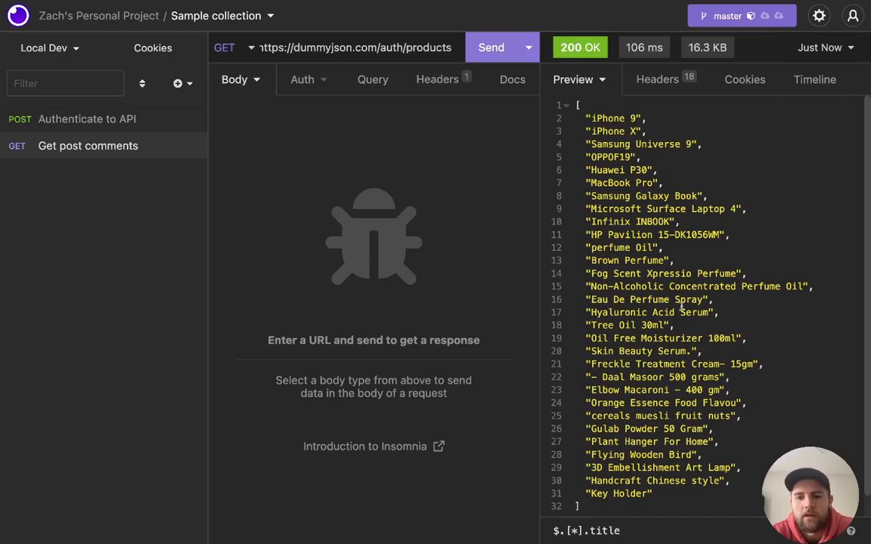
pyautogui.moveTo(573, 413)
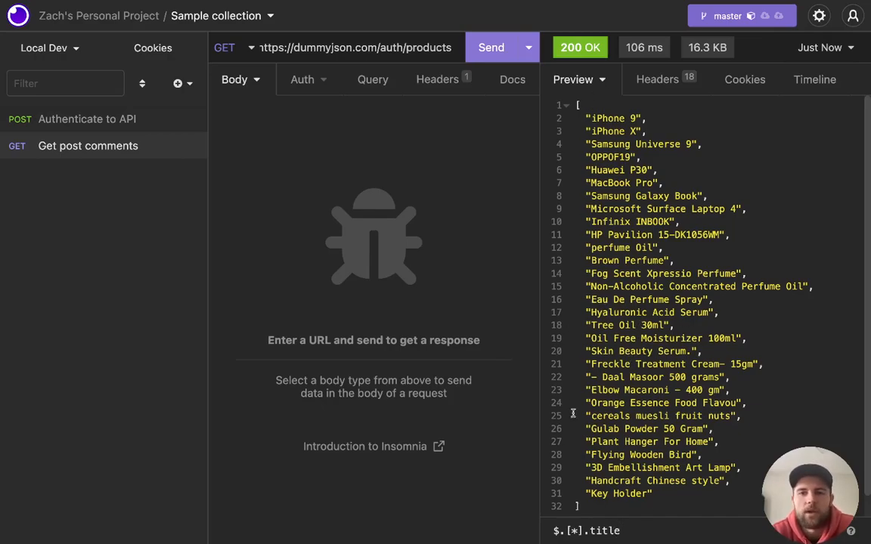
pyautogui.moveTo(418, 263)
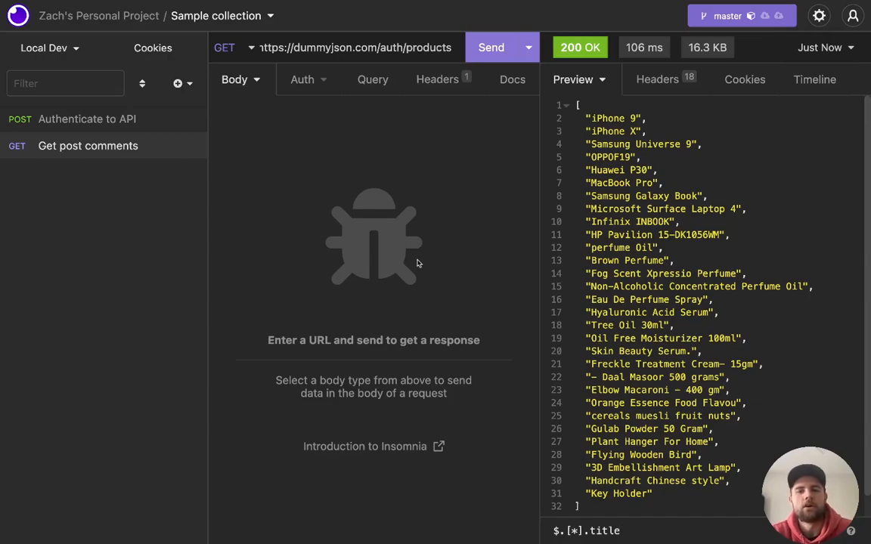